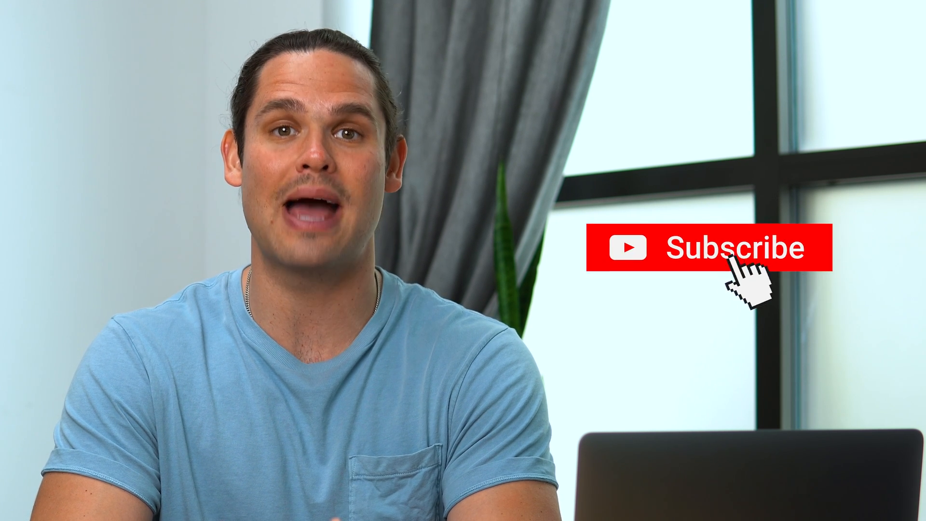
{"action": "left_click", "coordinate": [743, 248]}
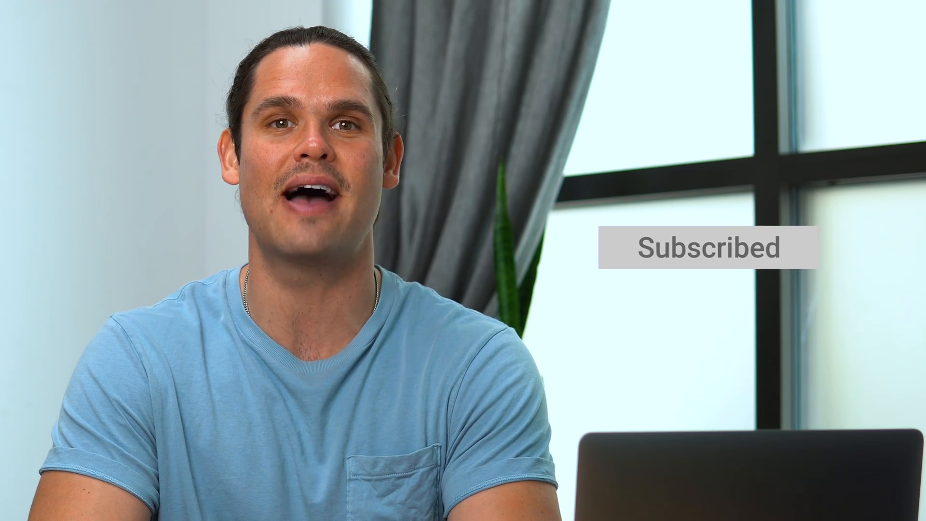